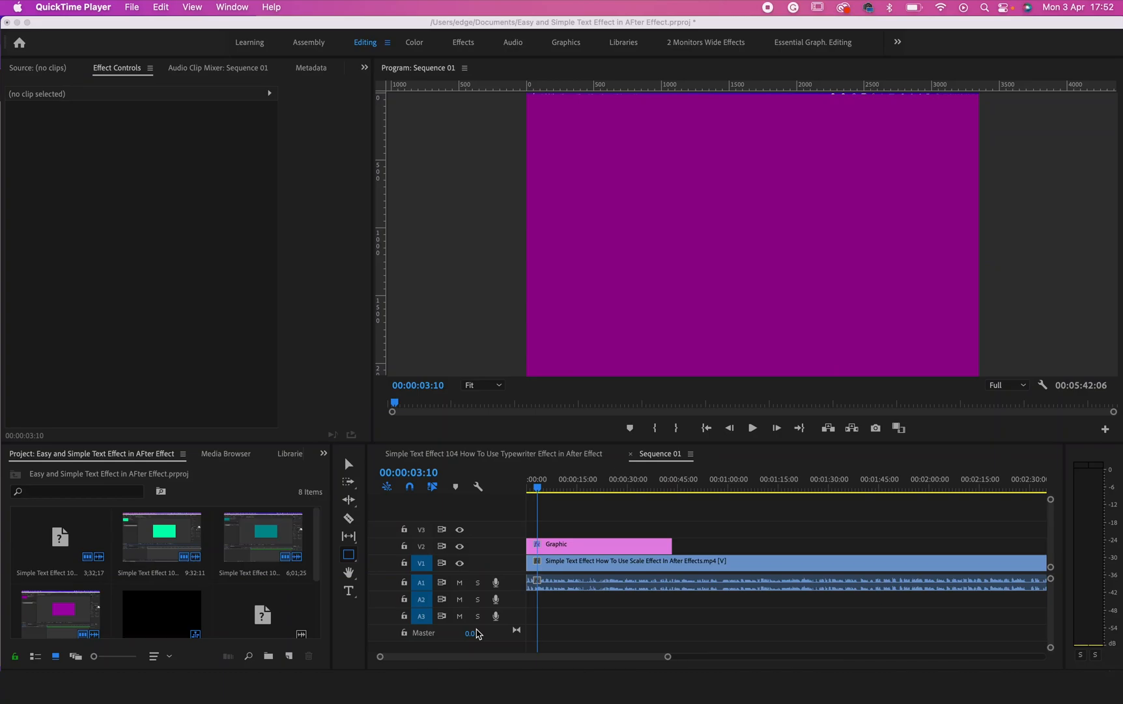
pyautogui.moveTo(598, 546)
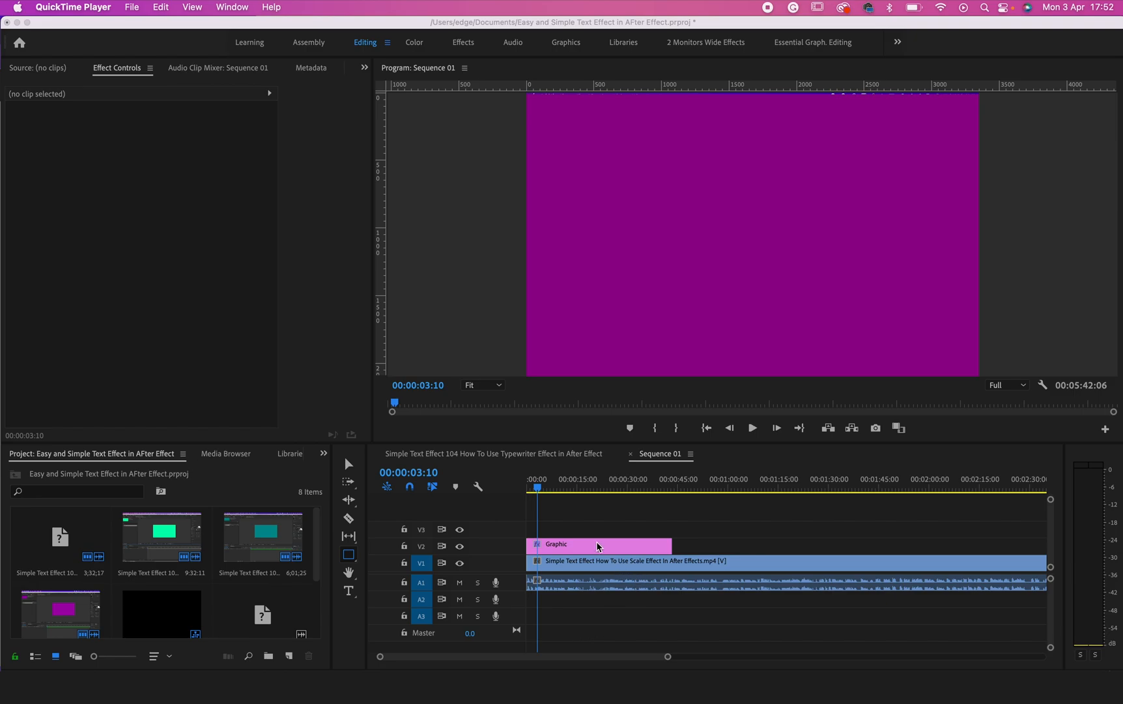
pyautogui.moveTo(640, 260)
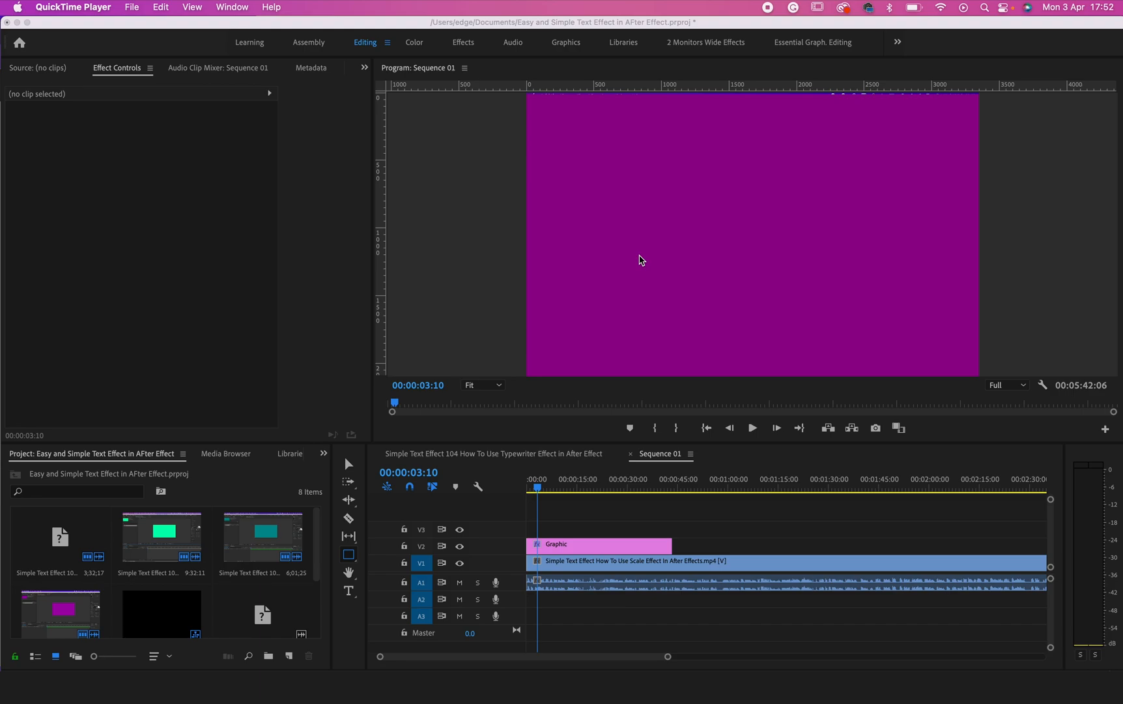
pyautogui.moveTo(303, 36)
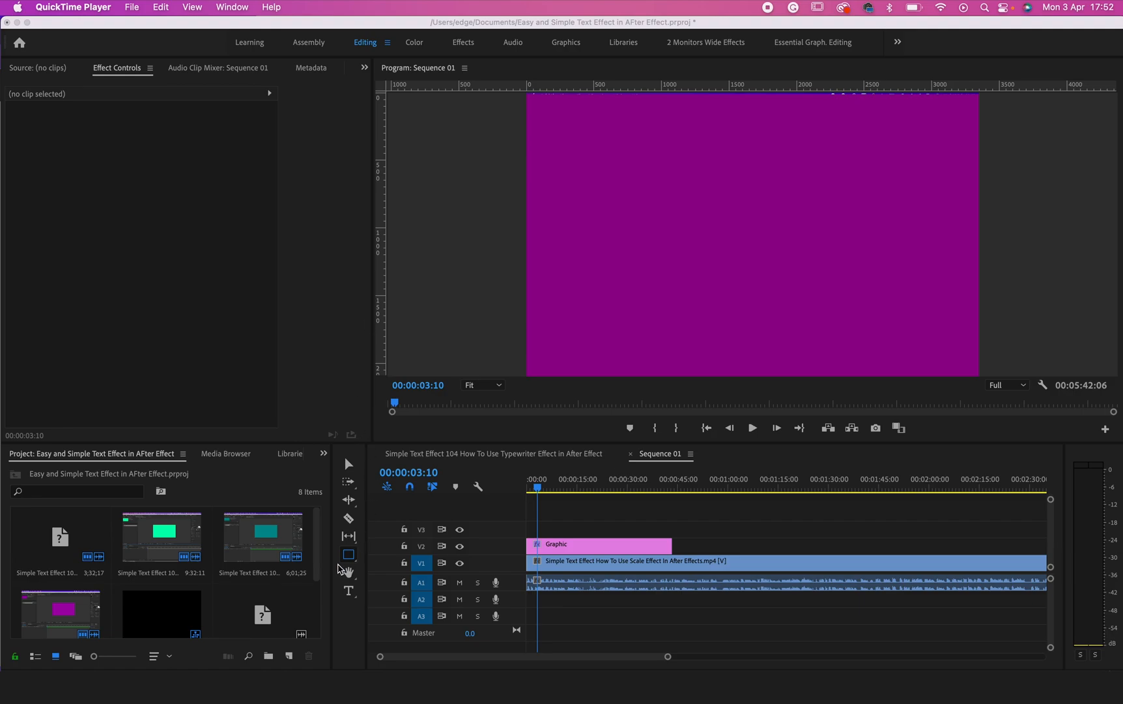
pyautogui.moveTo(352, 561)
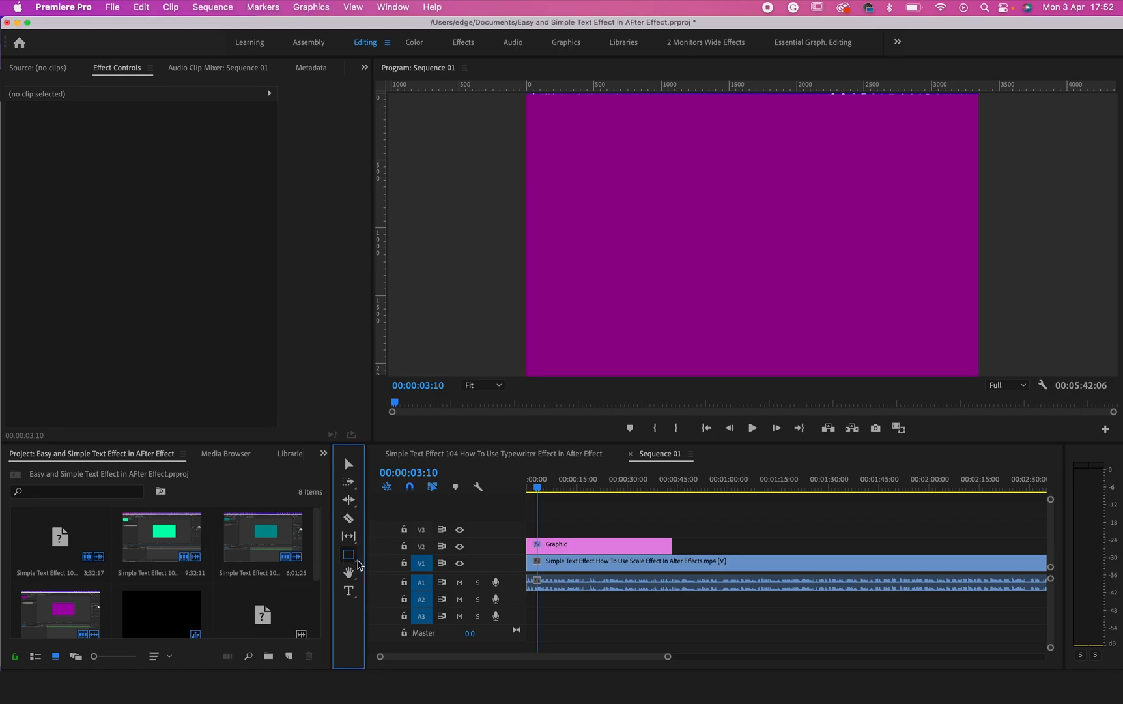
# Step: Draw a grey rectangle in the upper middle of the purple frame with the Rectangle Tool
pyautogui.click(348, 554)
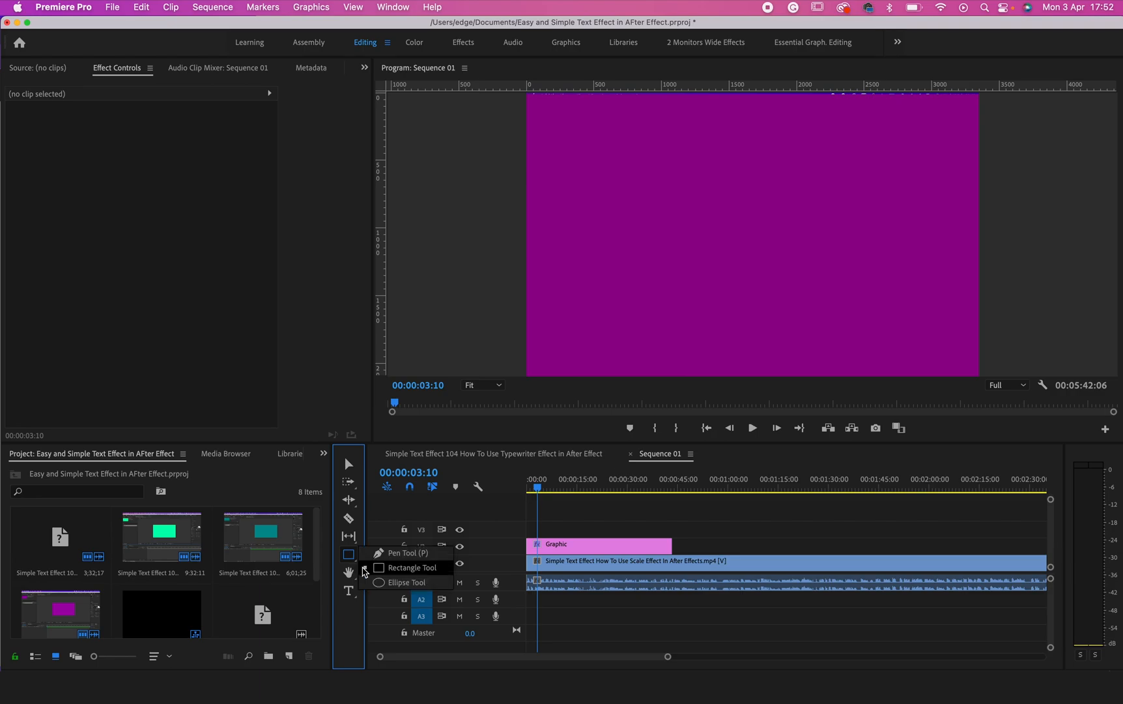
pyautogui.click(347, 553)
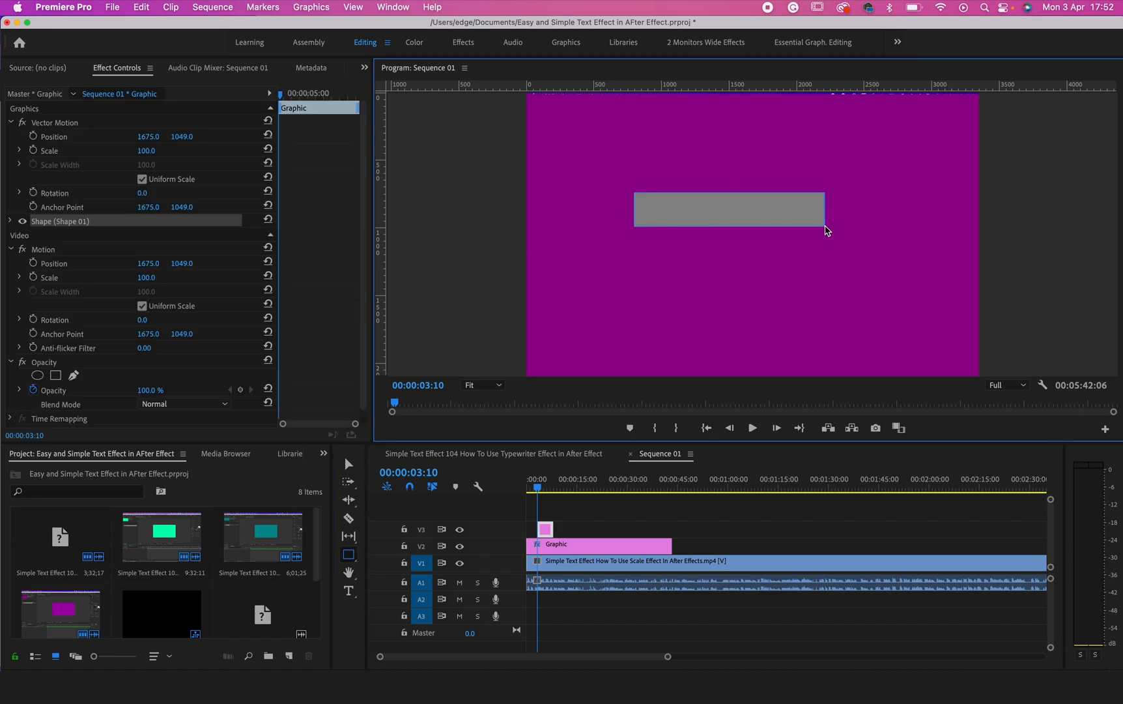
pyautogui.rightClick(826, 229)
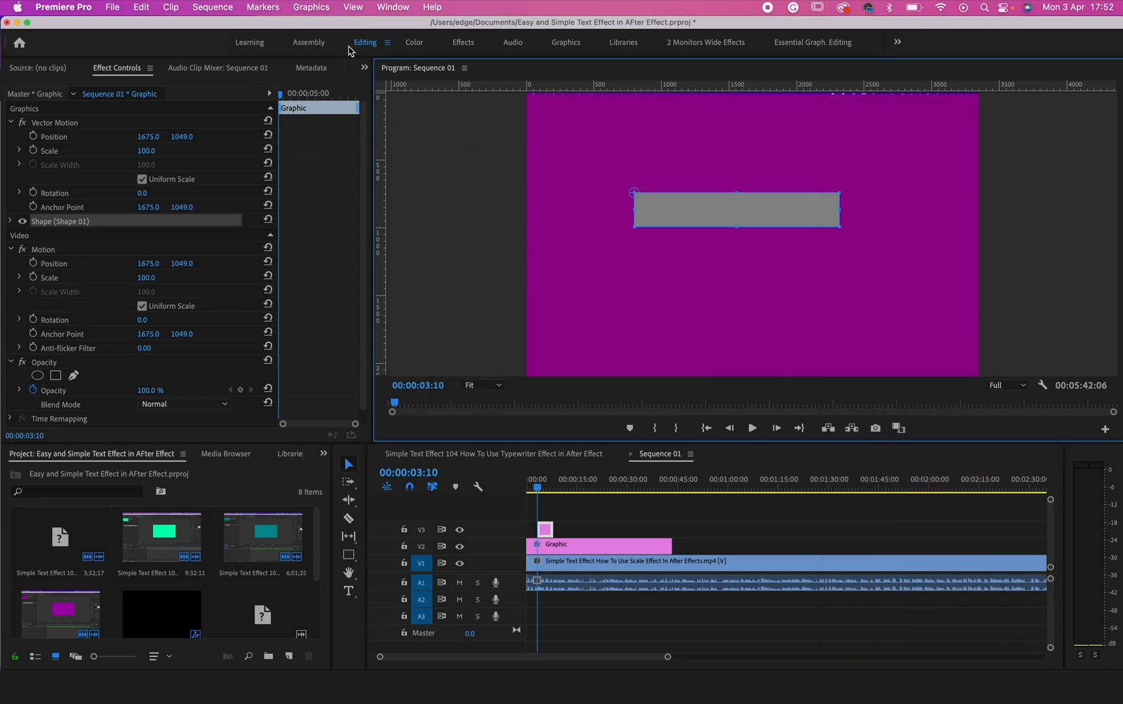
pyautogui.click(364, 68)
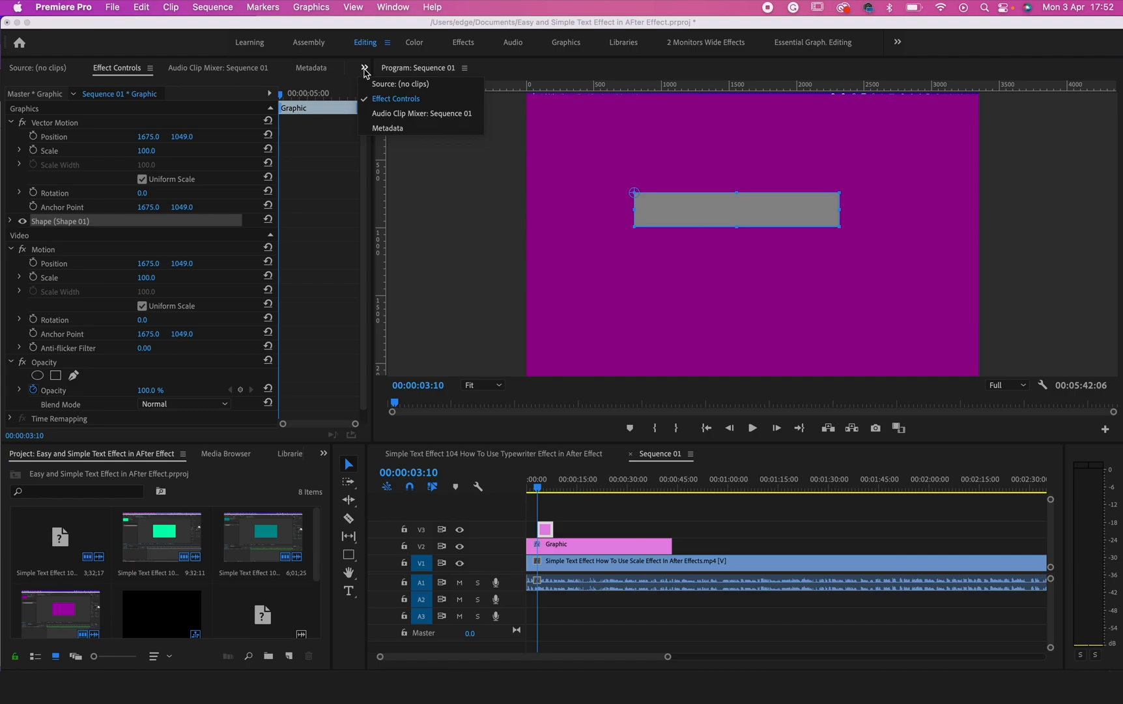
pyautogui.click(311, 67)
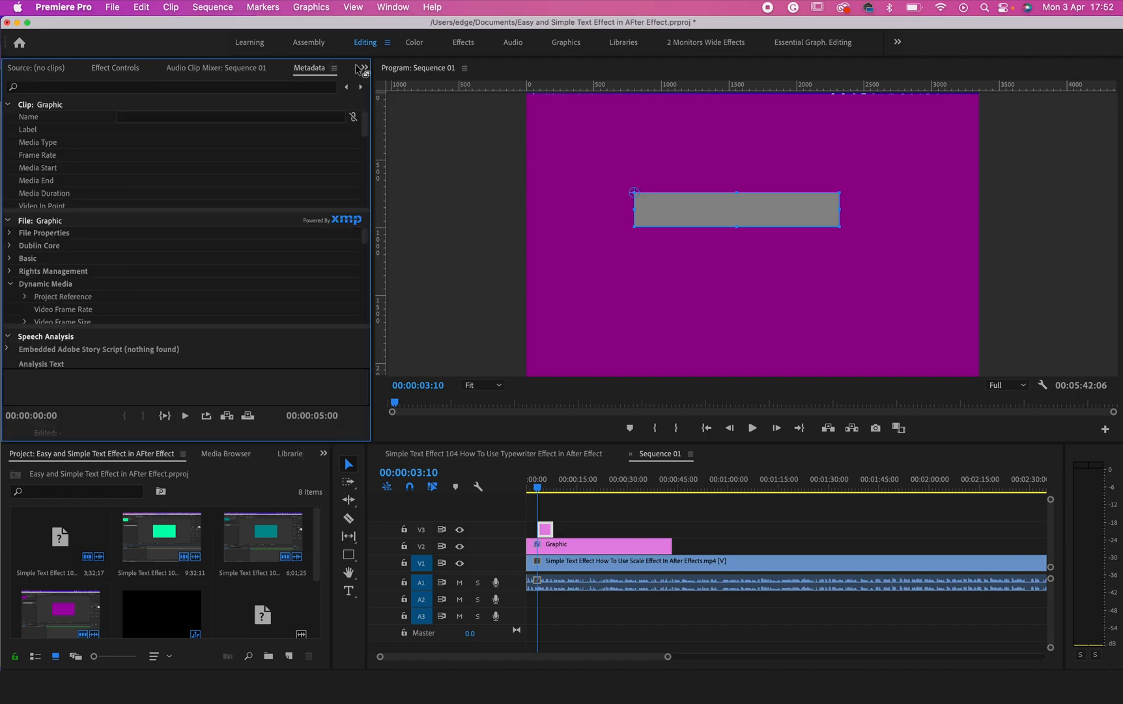
pyautogui.click(363, 68)
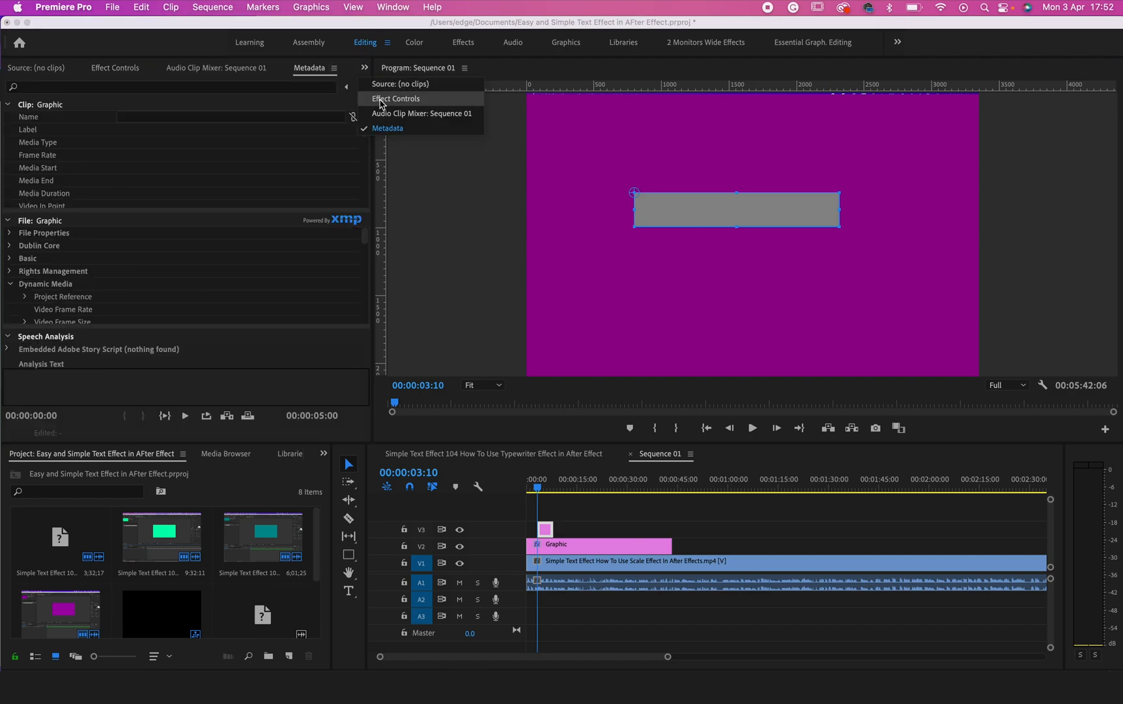
pyautogui.click(394, 99)
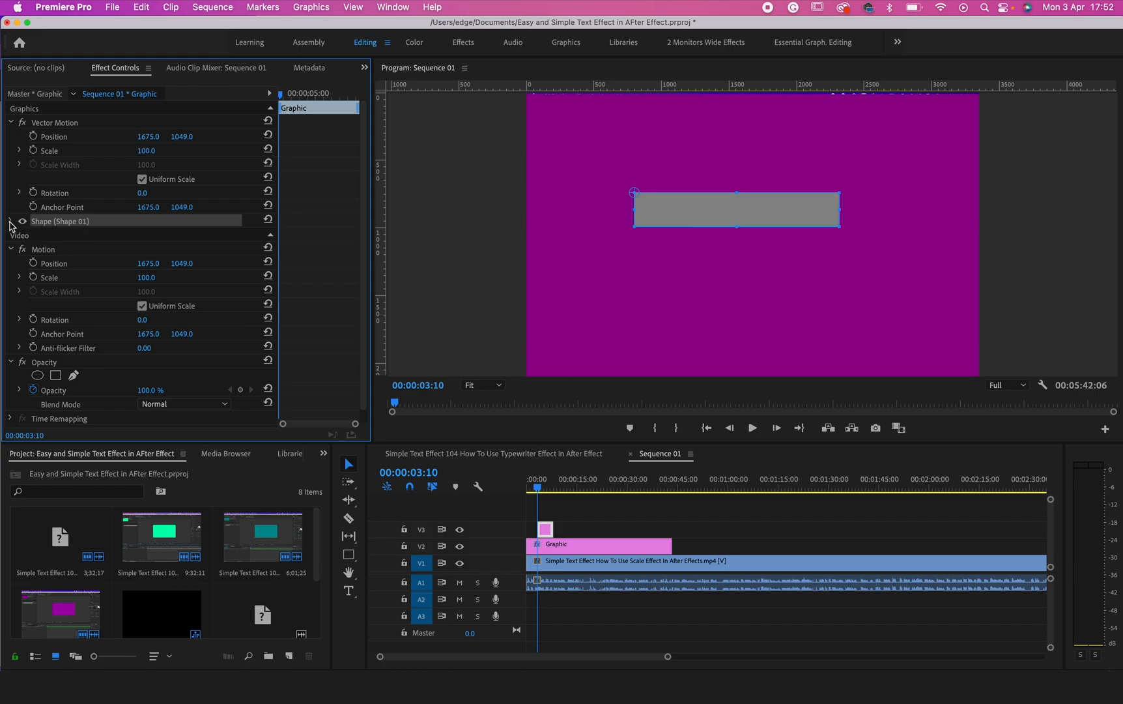
# Step: Change the rectangle shape's fill colour from grey to pure white
pyautogui.click(12, 223)
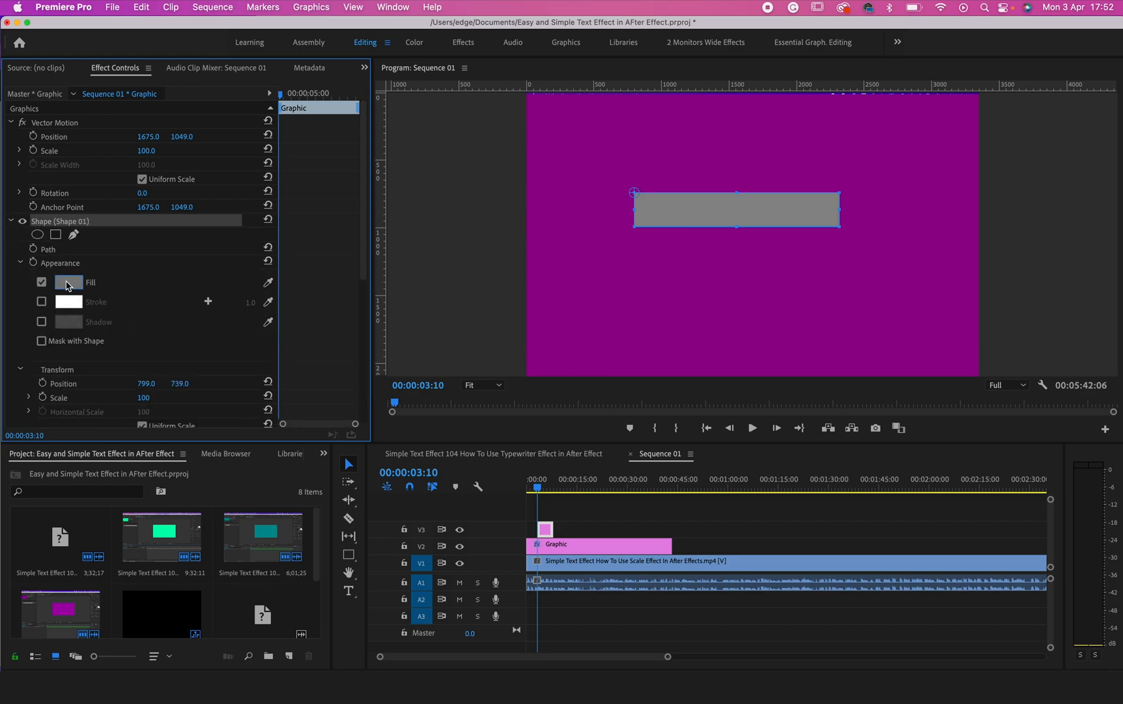
pyautogui.click(69, 282)
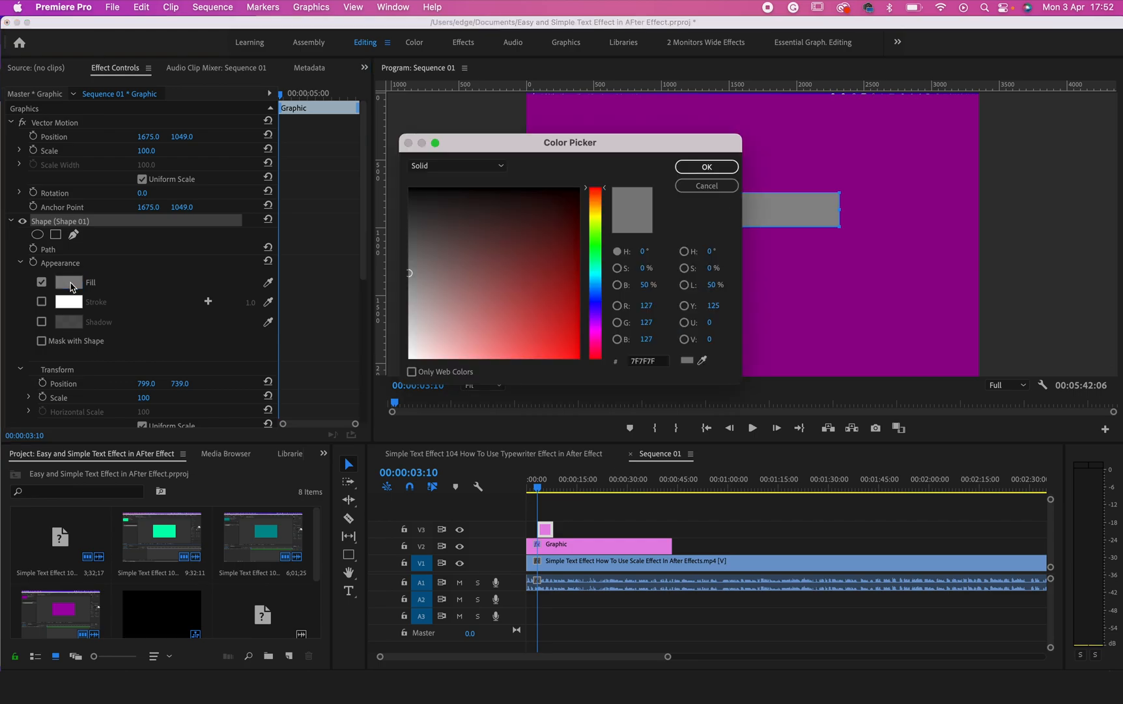
pyautogui.click(432, 312)
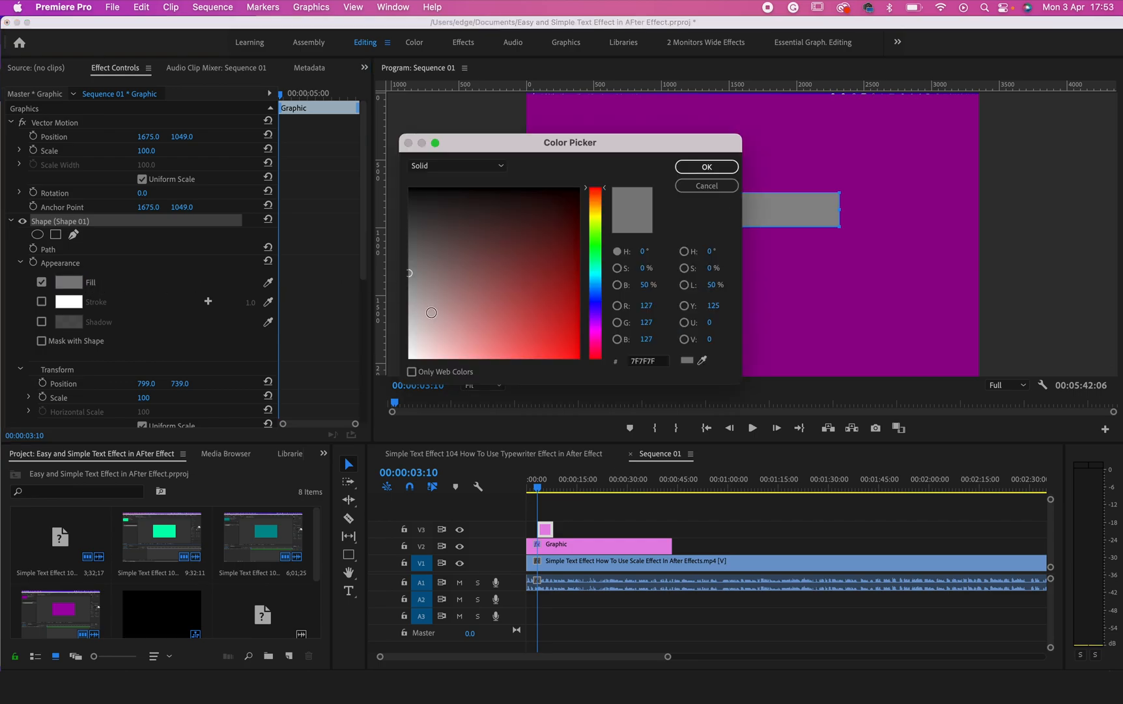
pyautogui.click(409, 189)
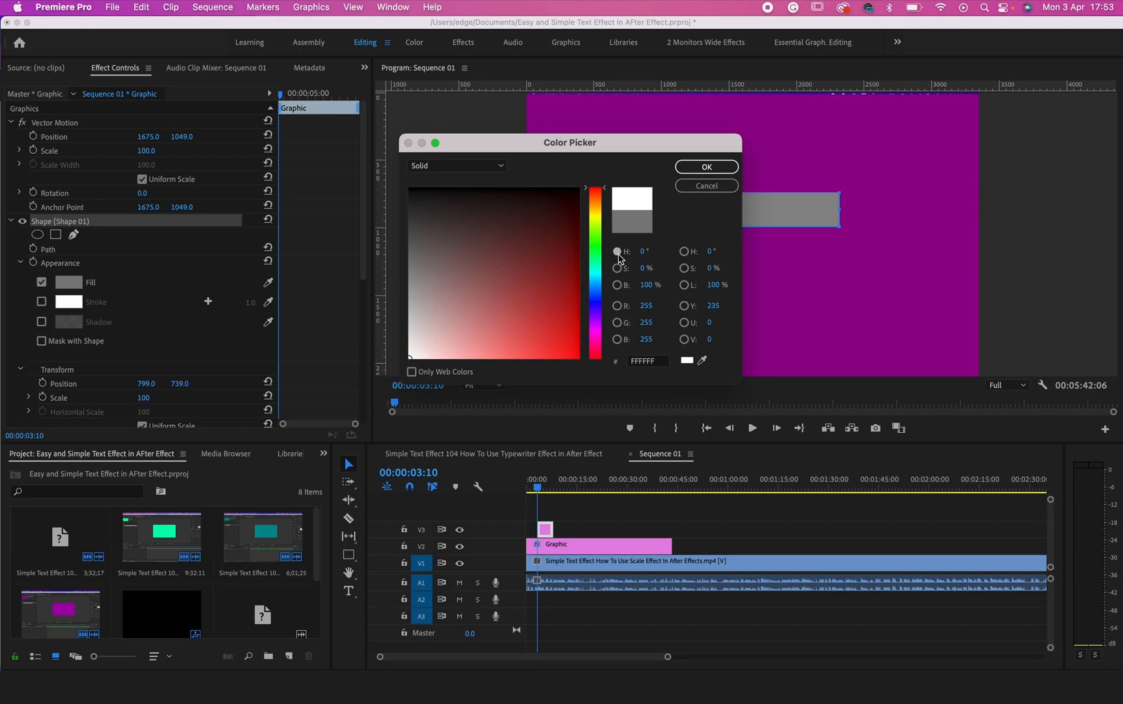
pyautogui.click(705, 167)
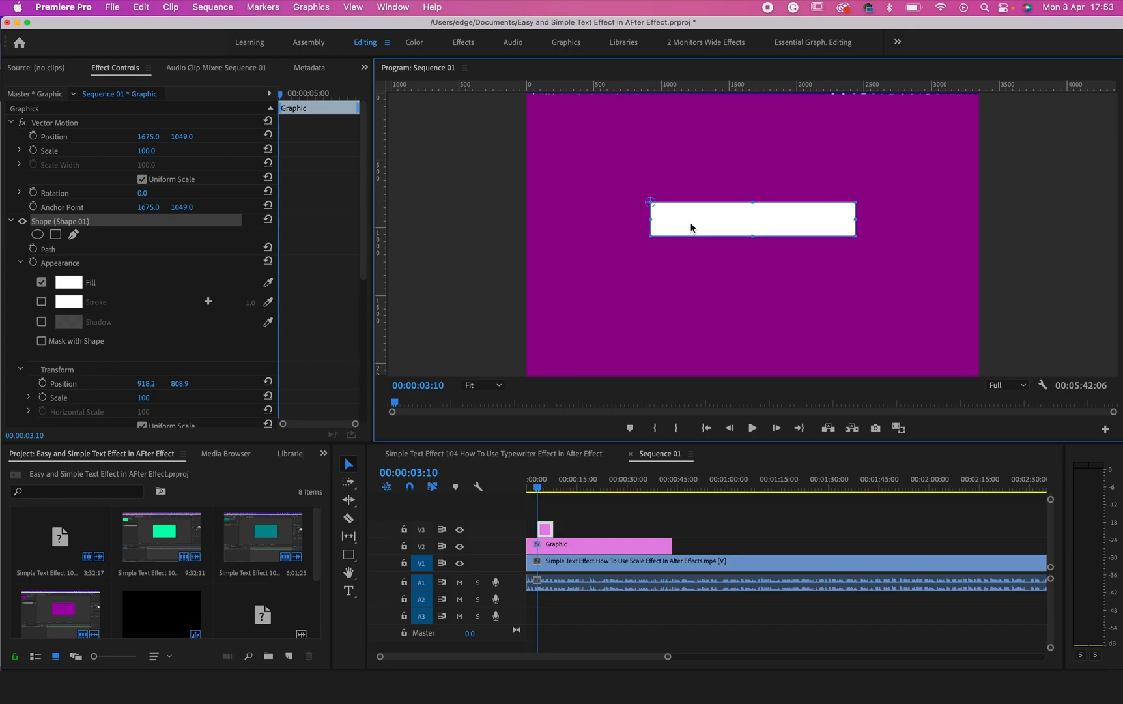
pyautogui.moveTo(298, 471)
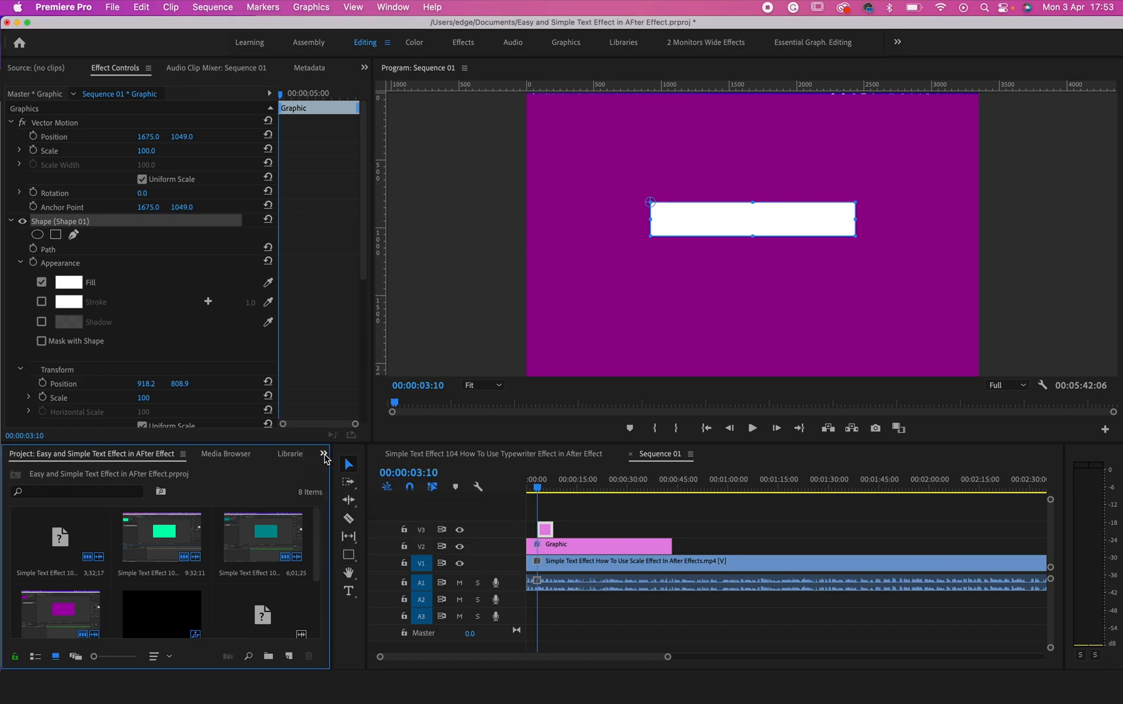
# Step: Search the Effects panel for 'rou' and apply Roughen Edges to the rectangle graphic
pyautogui.click(323, 457)
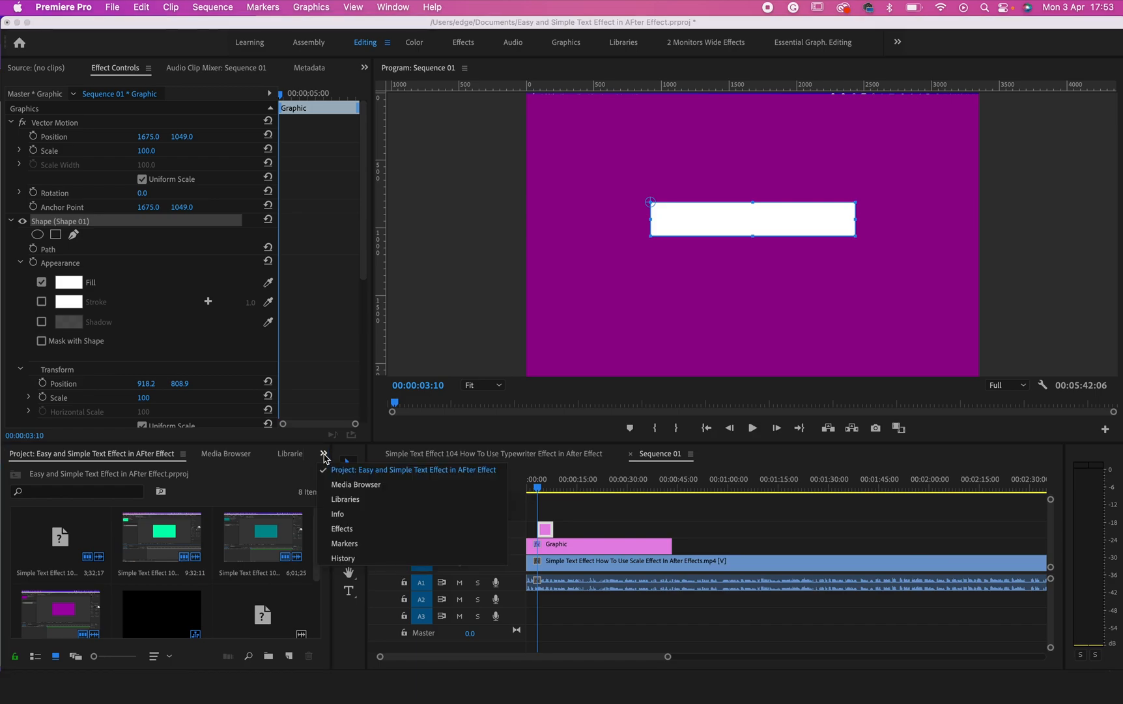
pyautogui.click(341, 531)
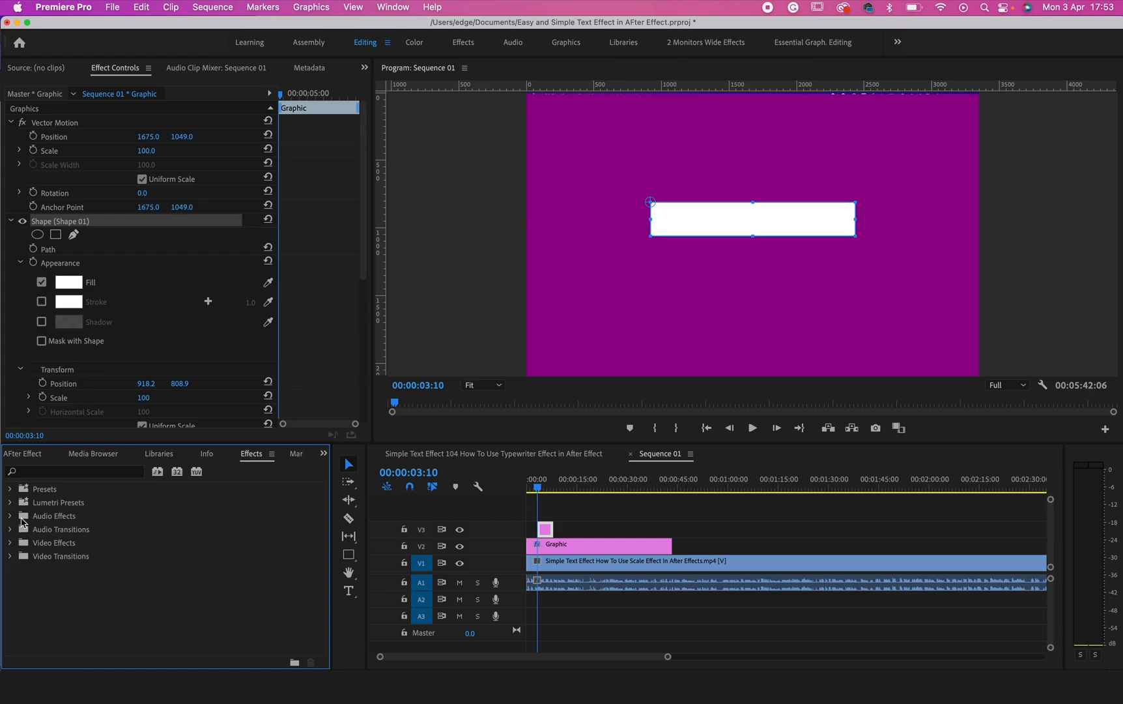
pyautogui.click(75, 472)
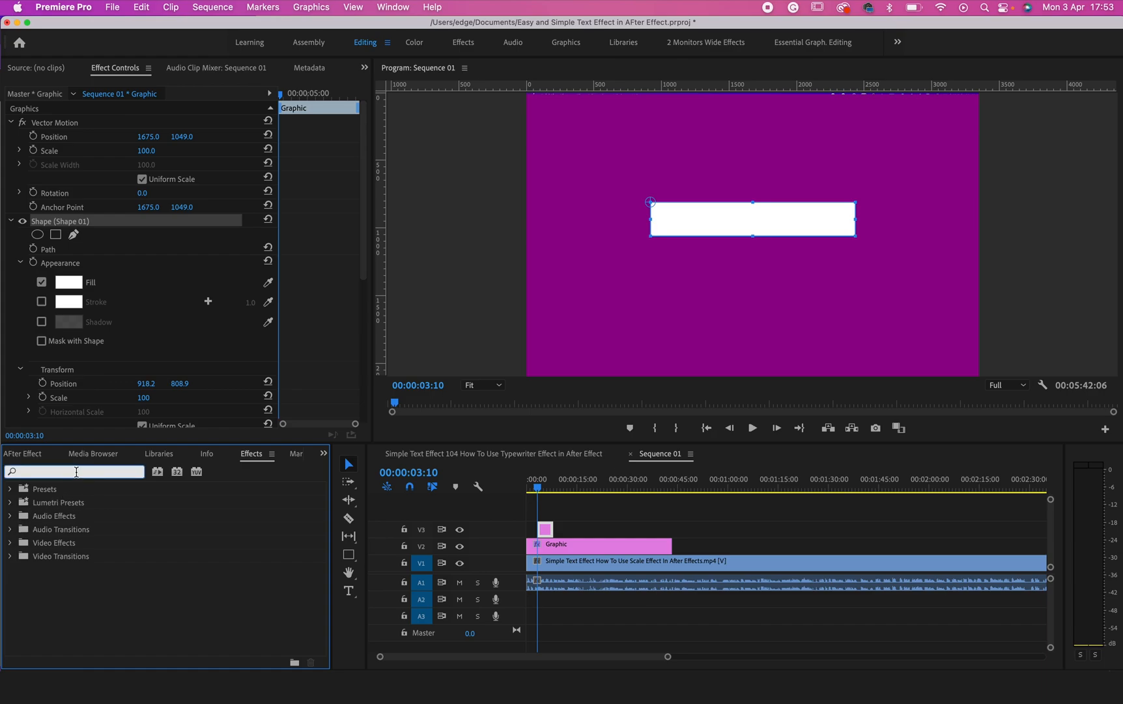
pyautogui.write('roughen edge')
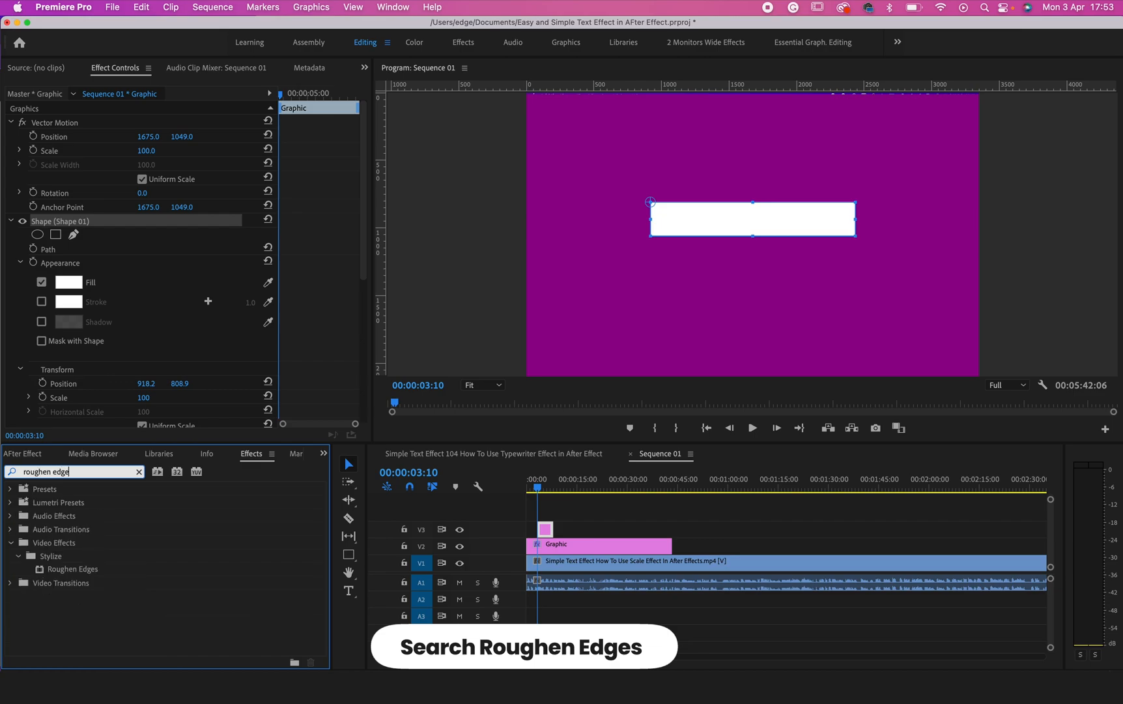
pyautogui.moveTo(64, 511)
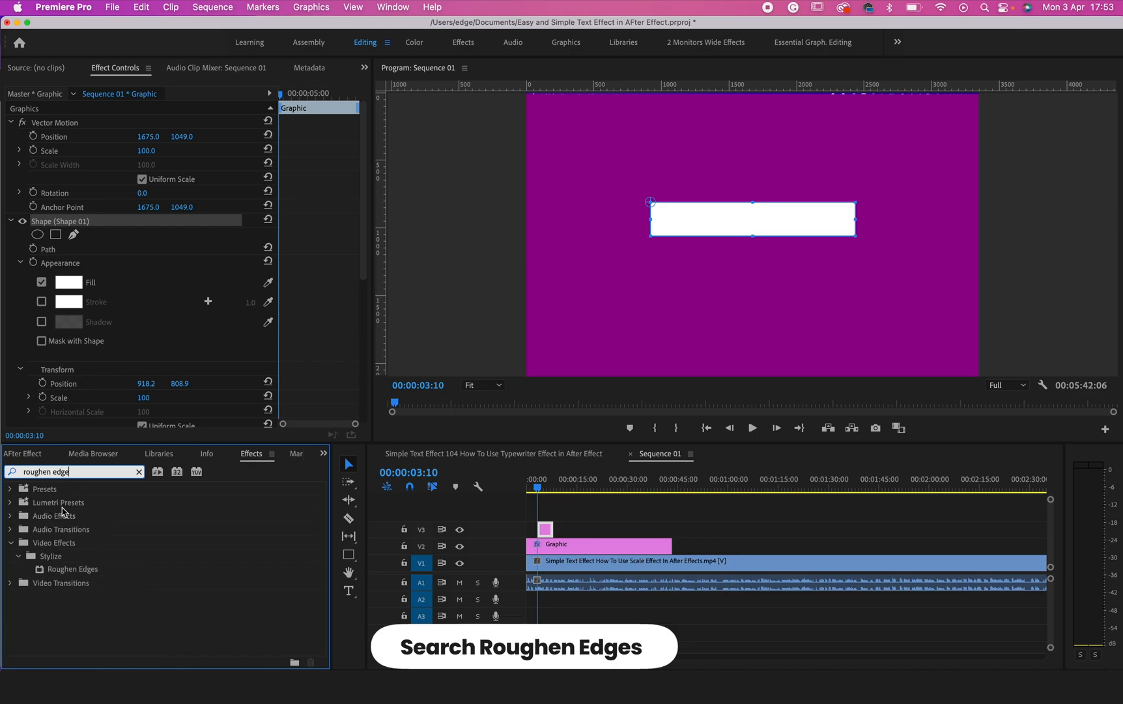
pyautogui.click(73, 568)
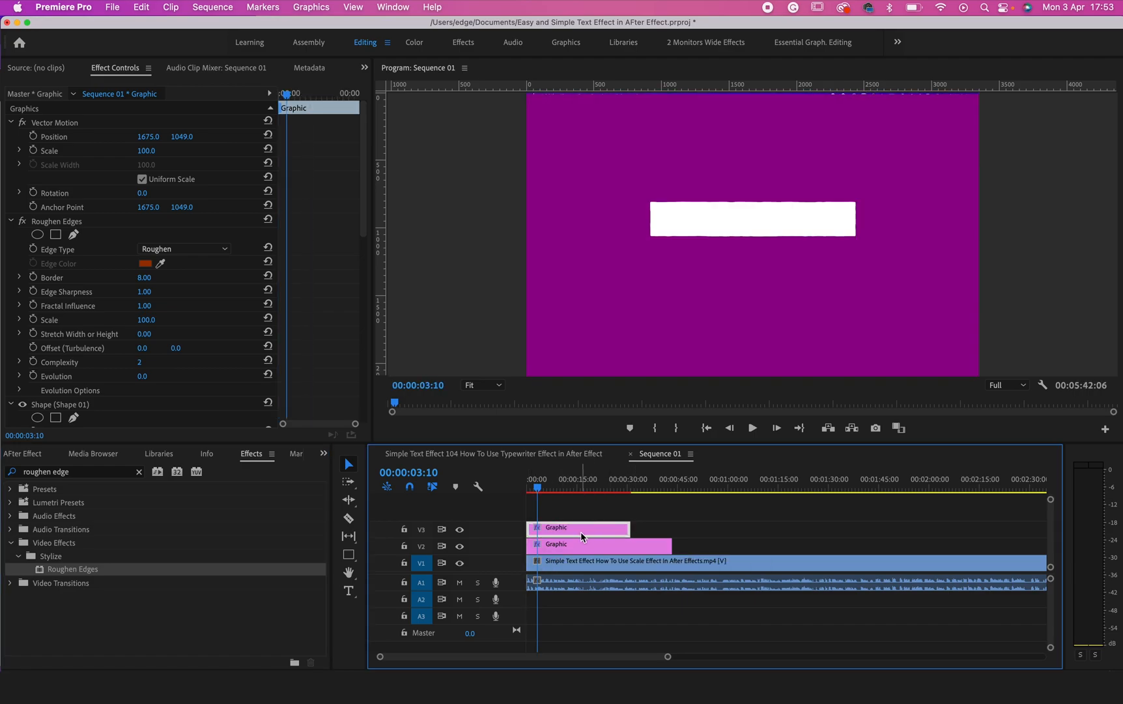
pyautogui.moveTo(777, 226)
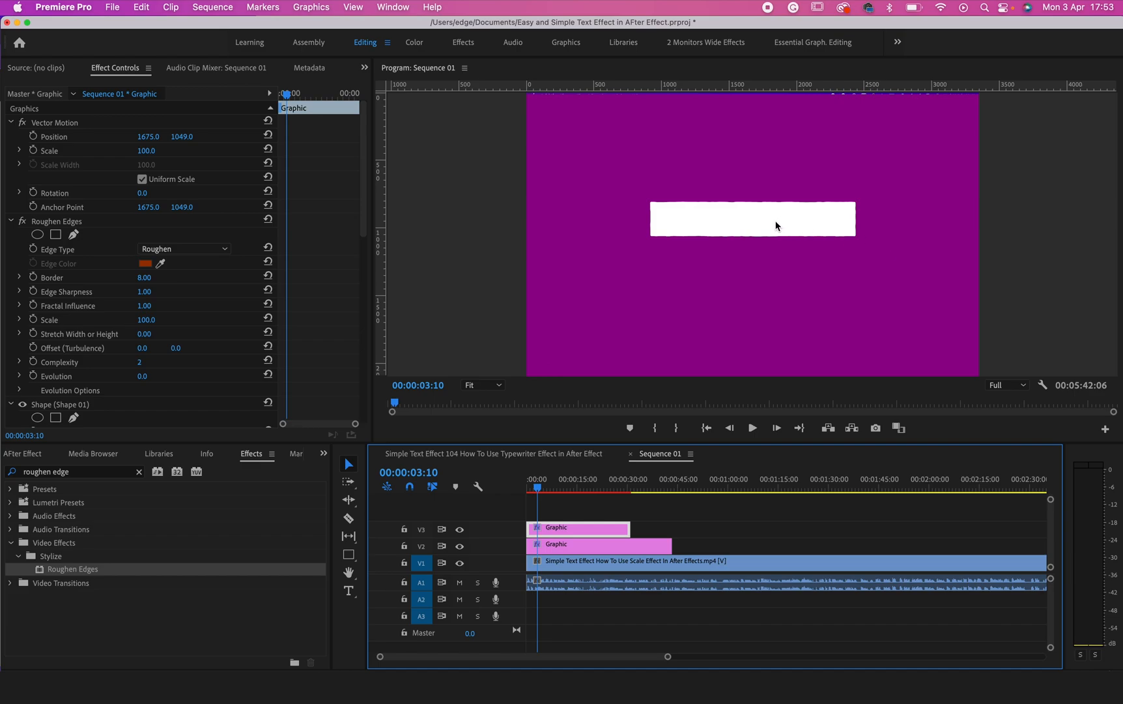
pyautogui.moveTo(181, 207)
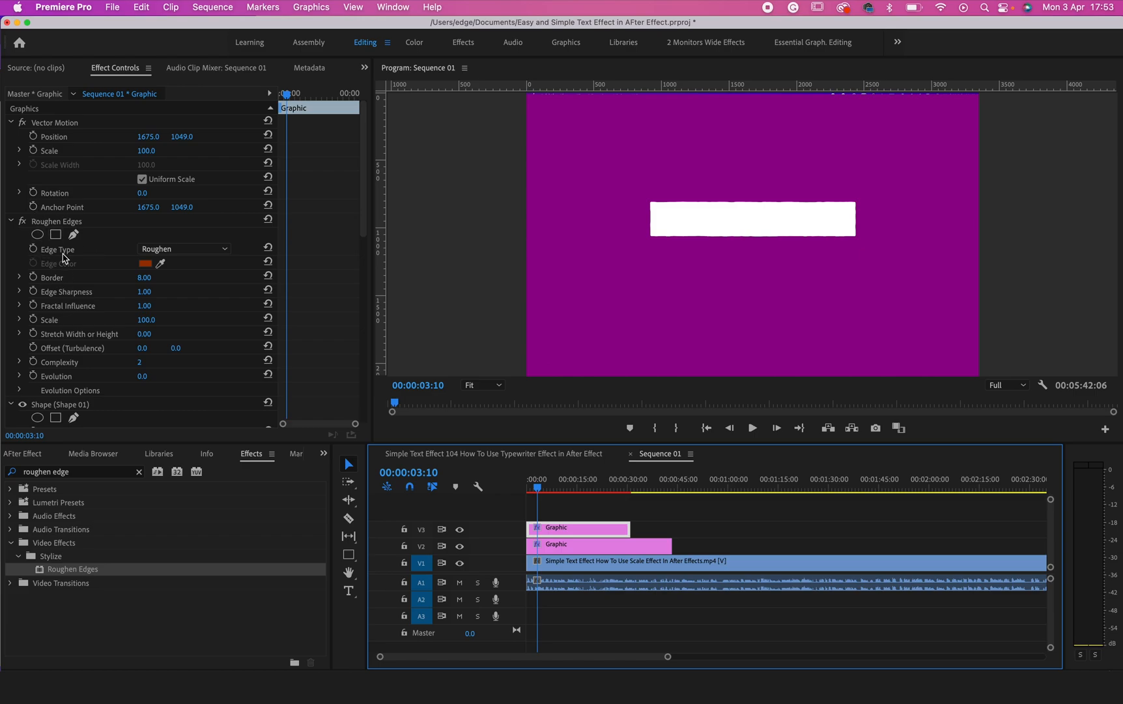
# Step: Set Roughen Edges to the Cut edge type and raise Edge Sharpness to 10
pyautogui.click(183, 249)
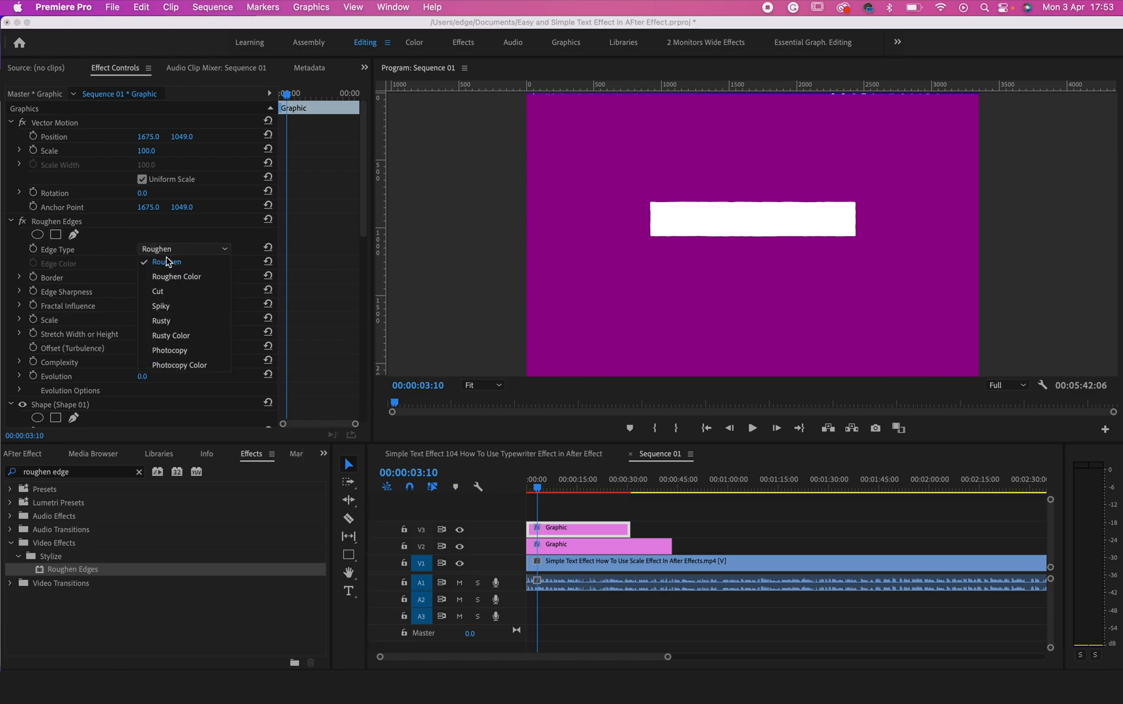
pyautogui.click(157, 291)
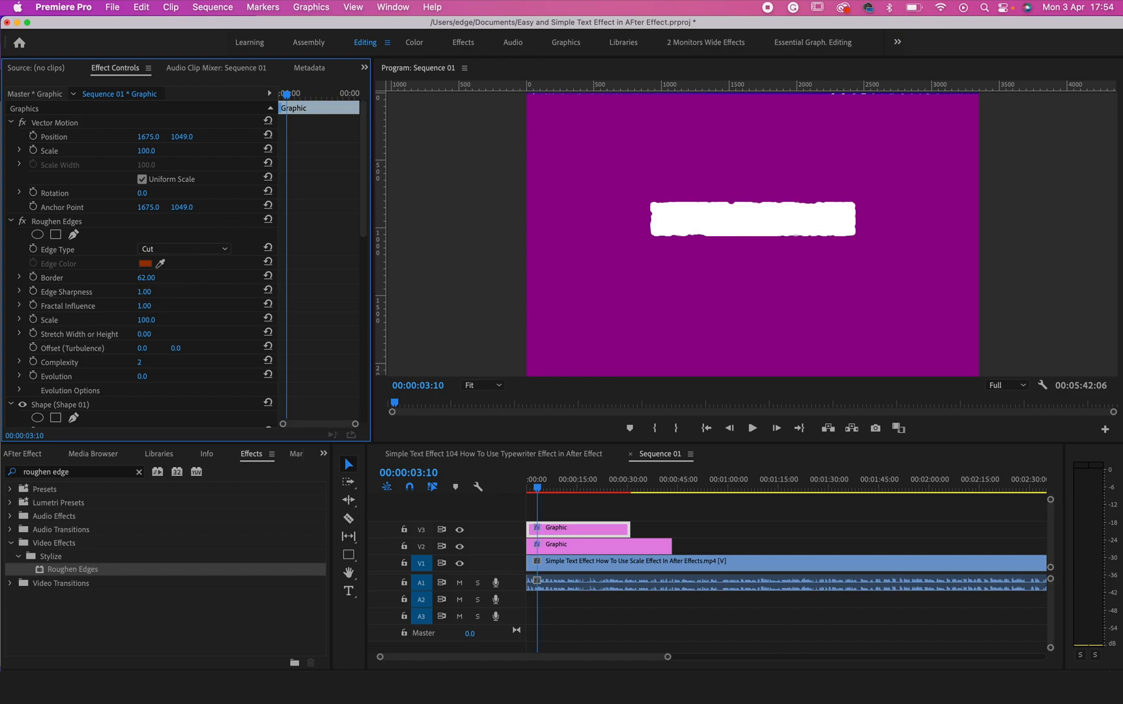
pyautogui.moveTo(144, 292); pyautogui.dragTo(152, 292)
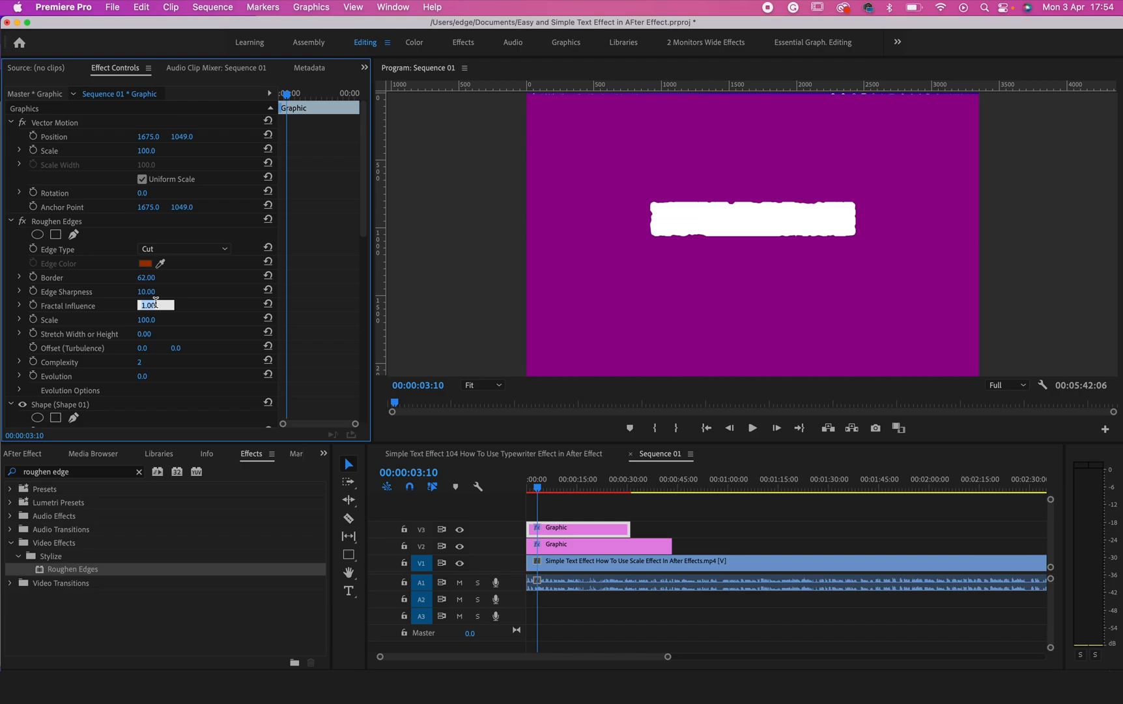
# Step: Set Fractal Influence to 0 and scrub Border to 230 for fully rounded ends
pyautogui.write('0')
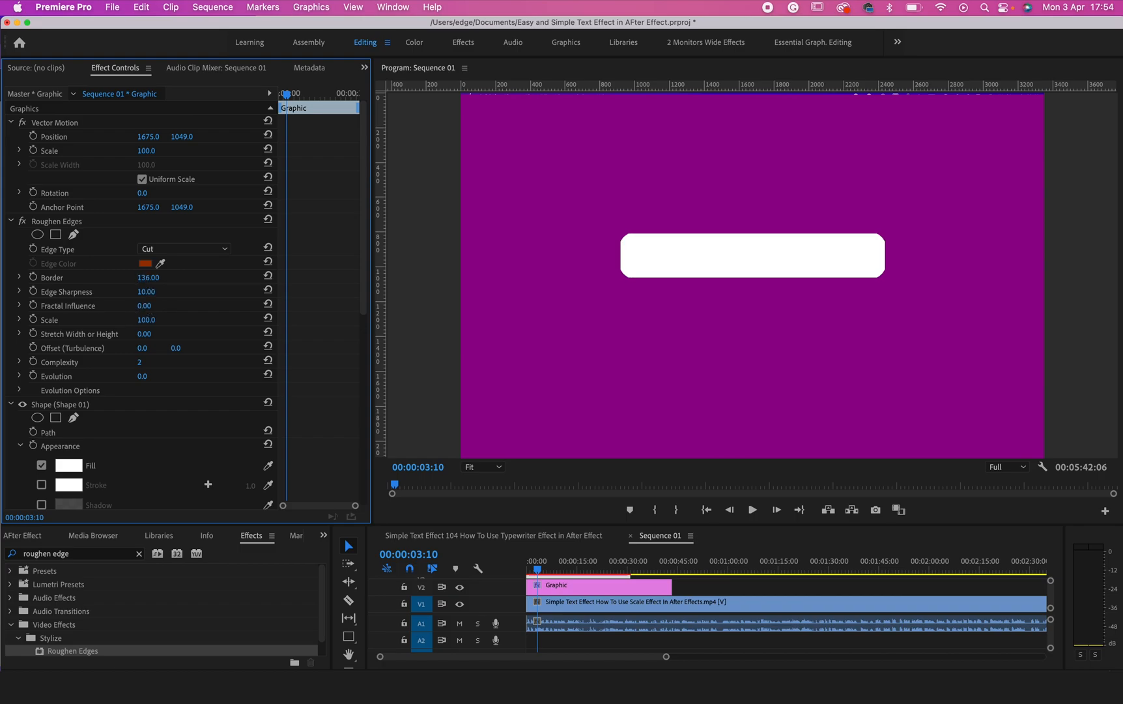
pyautogui.moveTo(148, 278); pyautogui.dragTo(149, 277)
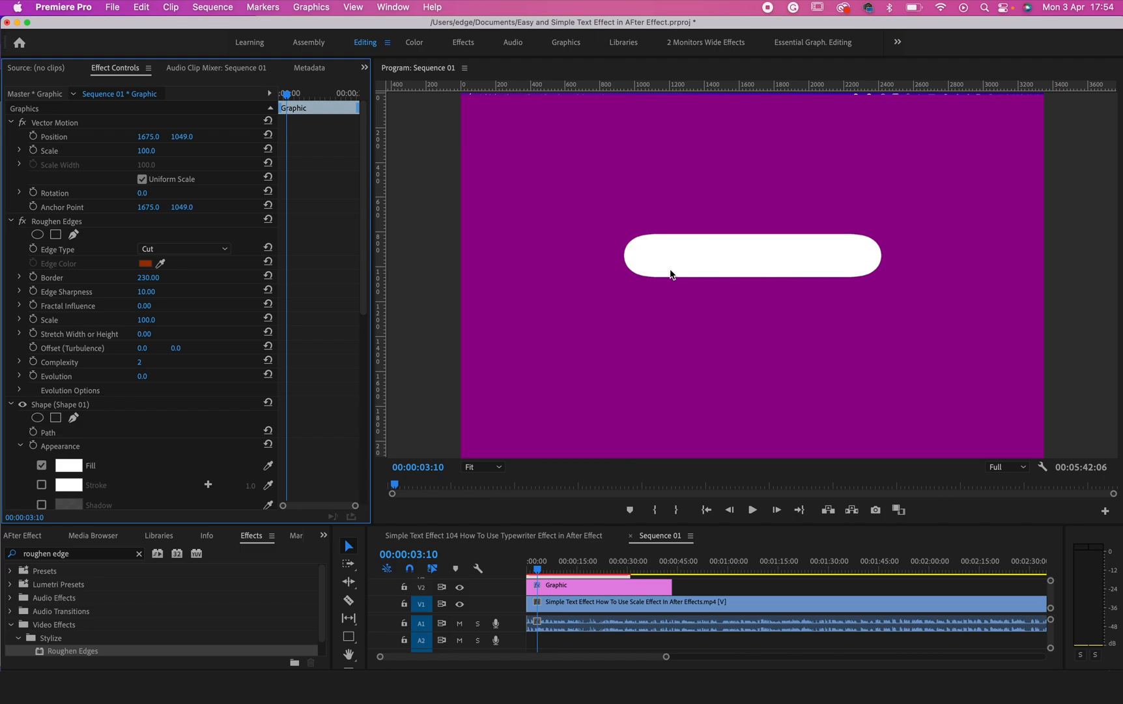
pyautogui.moveTo(232, 265)
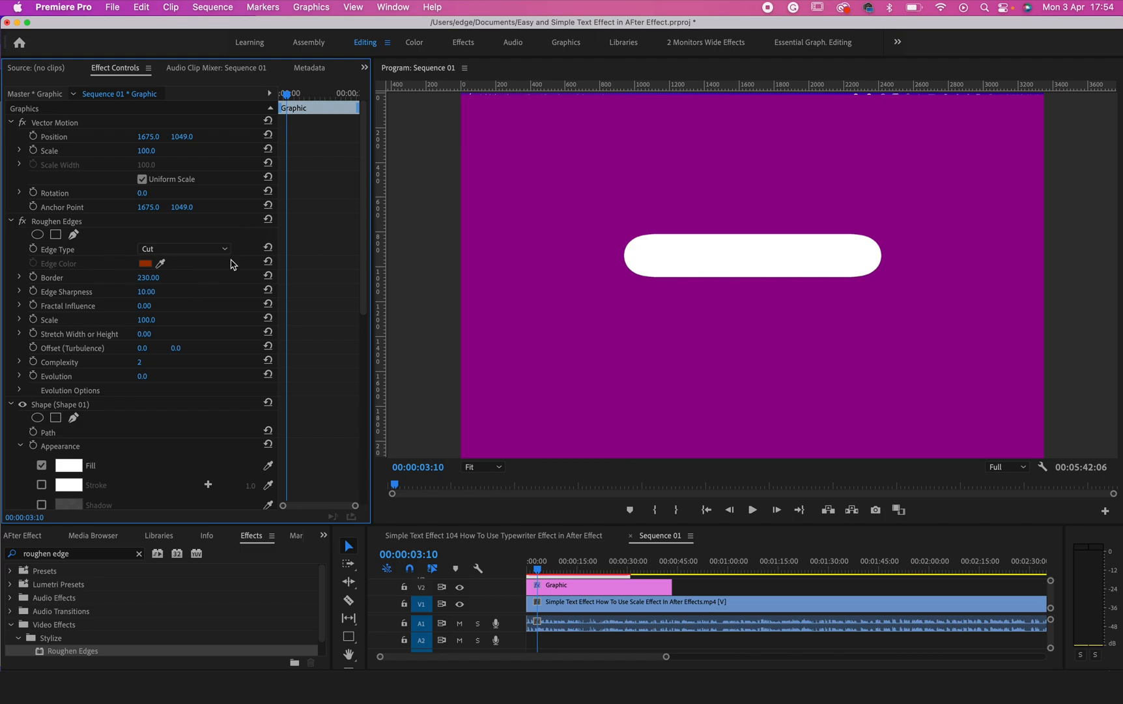
pyautogui.moveTo(692, 257)
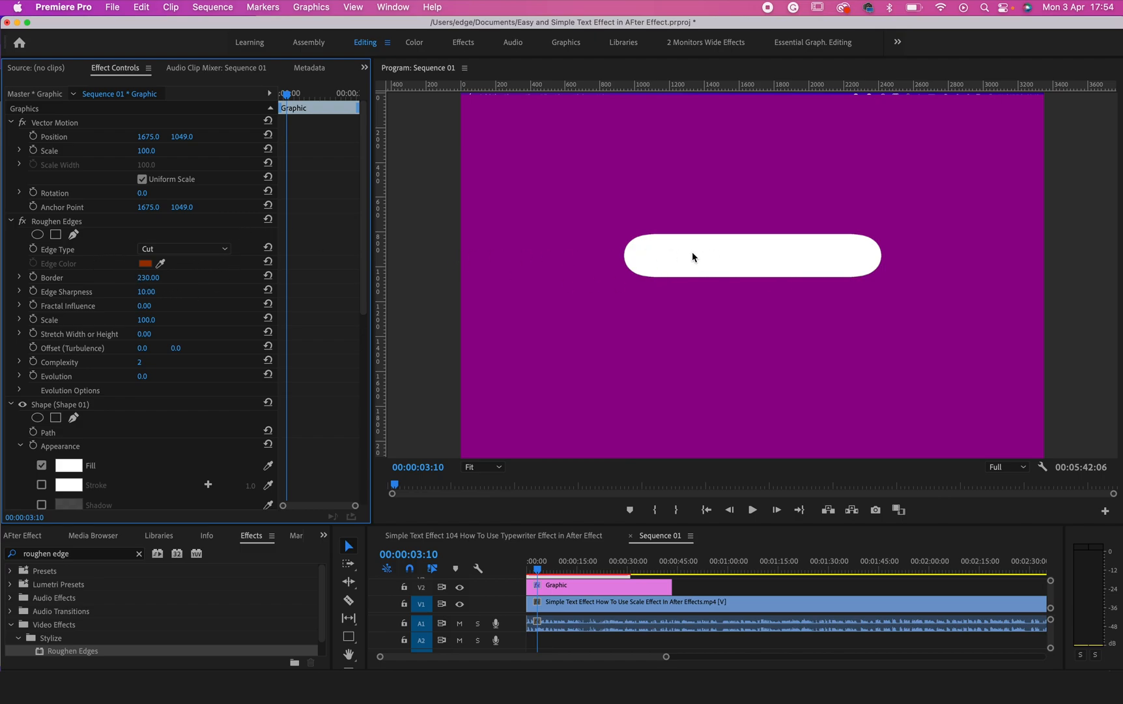